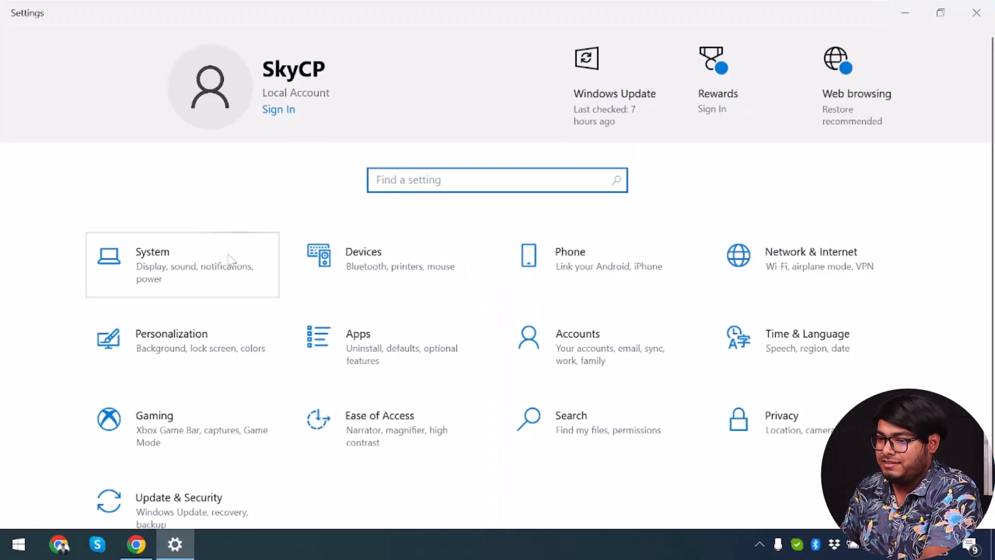
- Go to System > Display and bring the 1920 × 1080 (Recommended) resolution dropdown into view
click(152, 265)
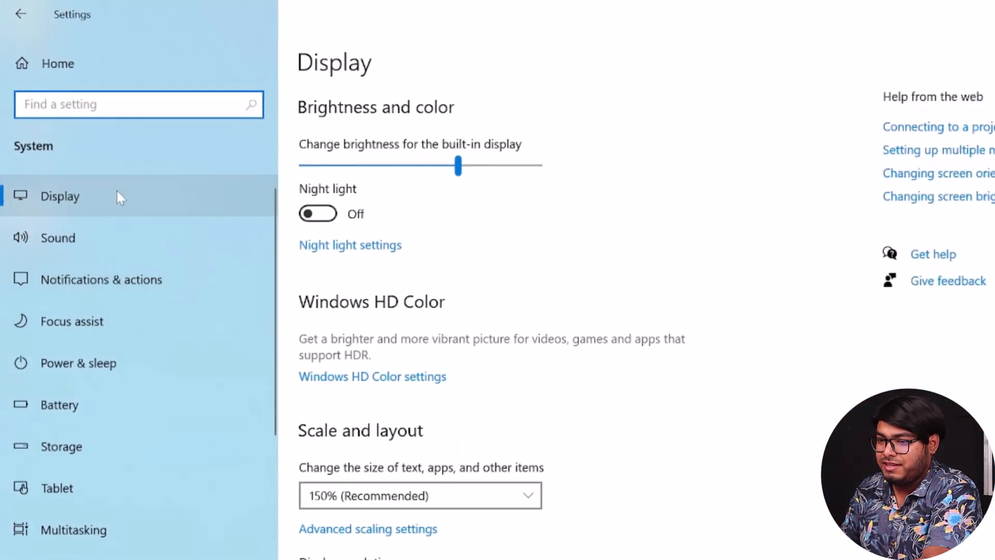
scroll(down, 3)
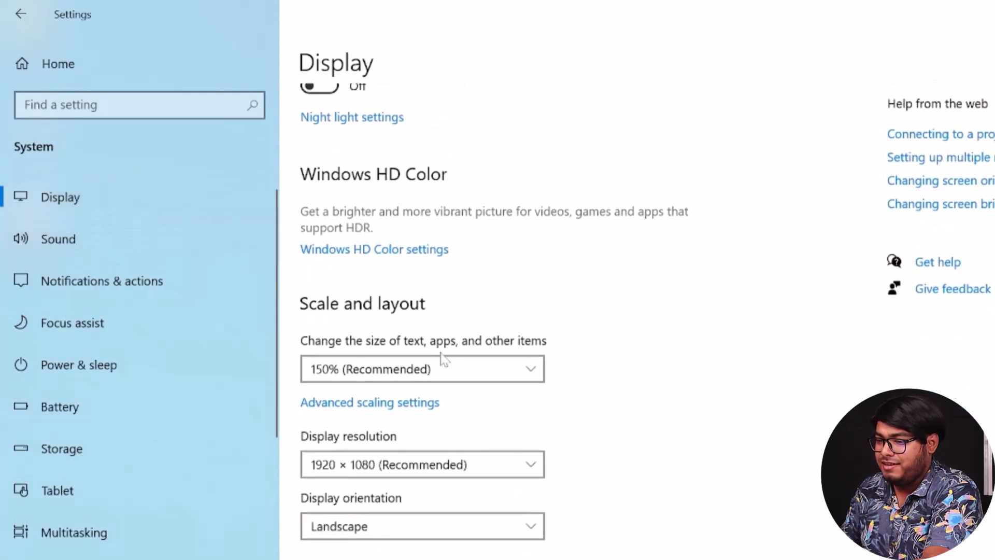
scroll(down, 3)
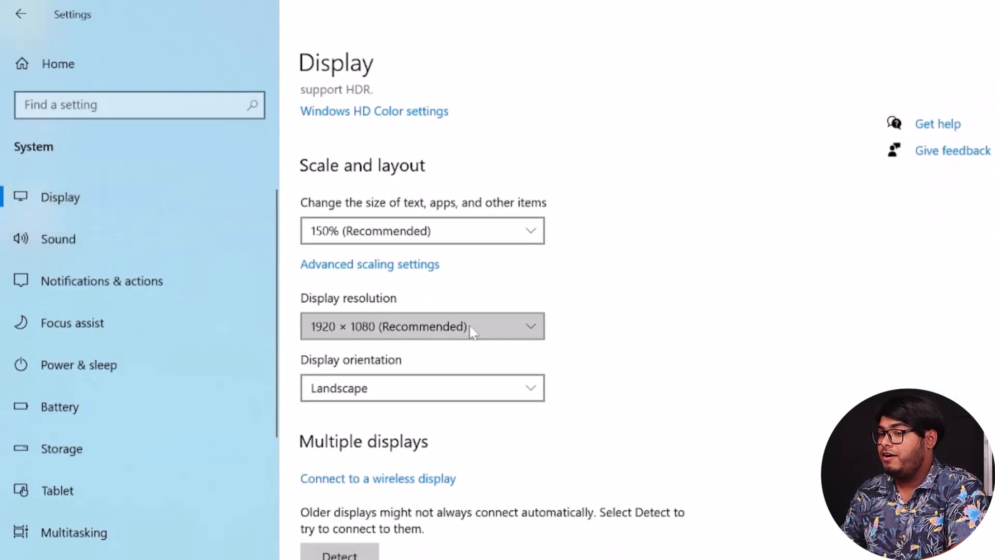
- Apply a lower resolution from the dropdown, then revert to 1920 × 1080 at the Keep these settings prompt
click(422, 326)
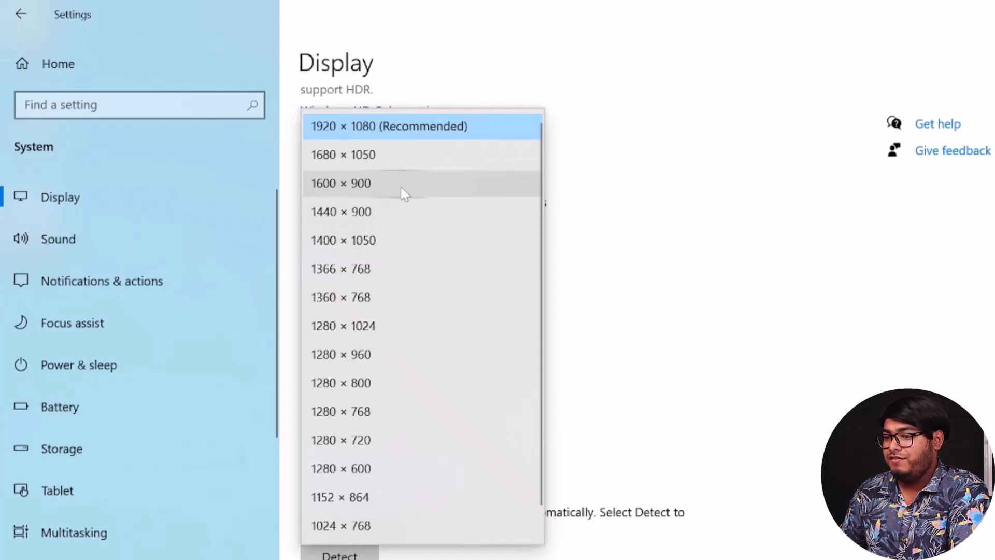
click(342, 182)
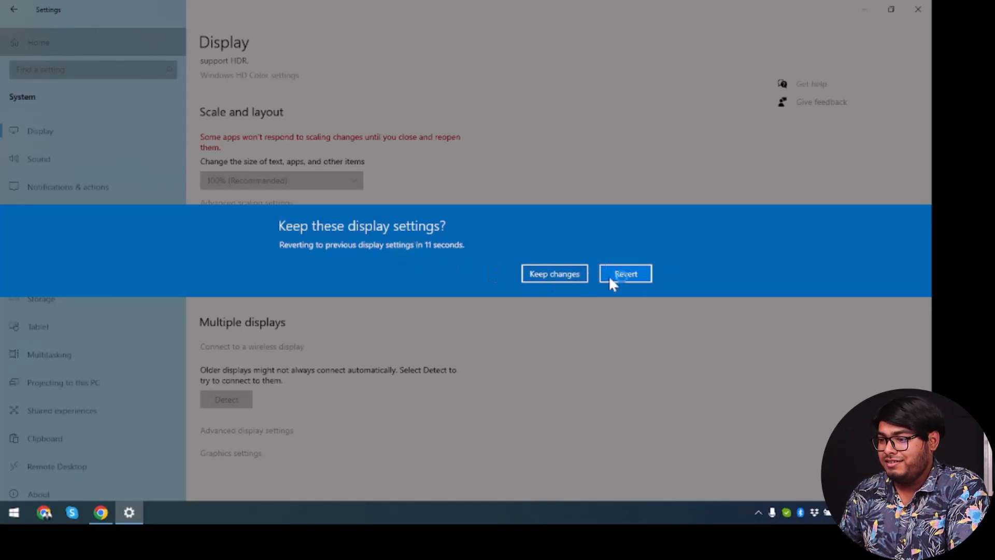
click(625, 274)
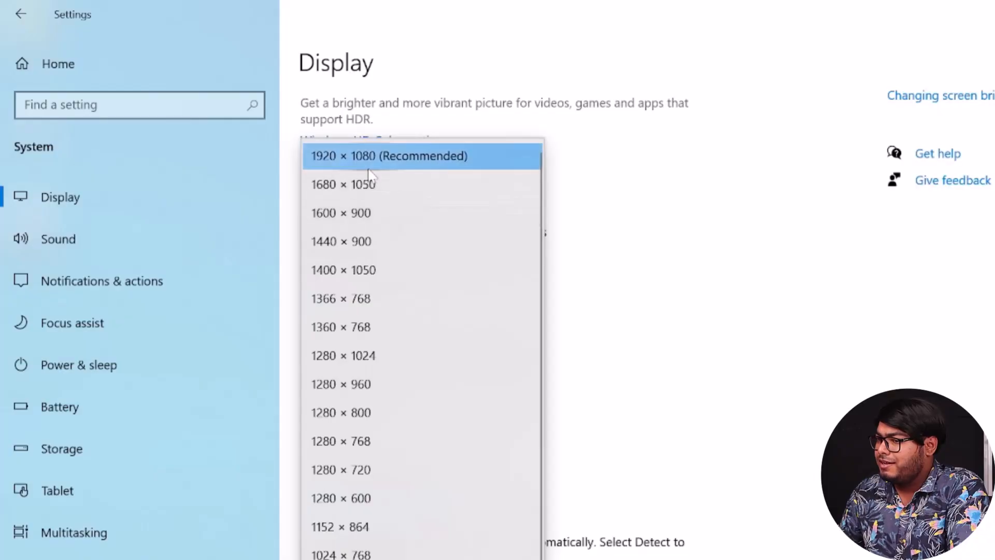
- Reselect 1920 × 1080, then apply and keep 1366 × 768 and reopen the resolution list
click(389, 156)
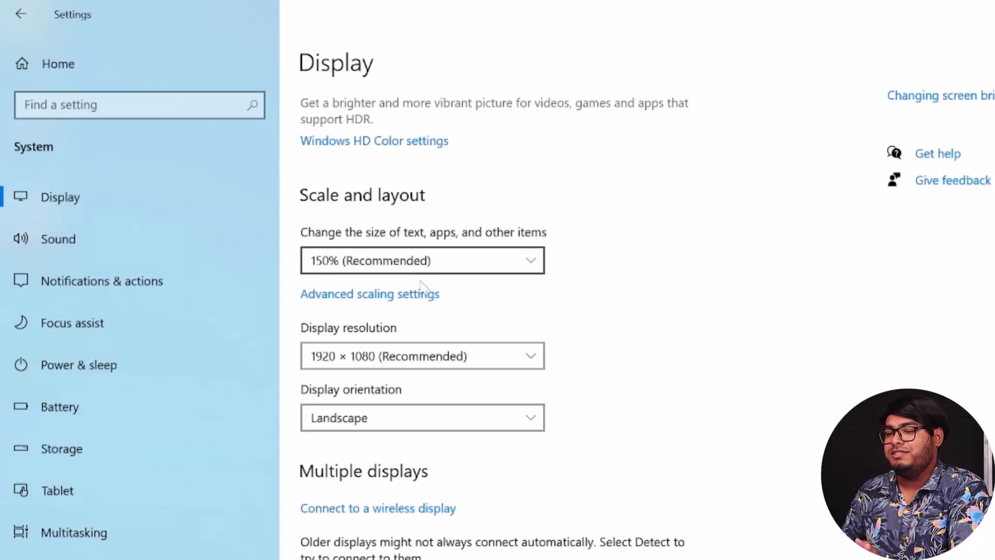
scroll(down, 3)
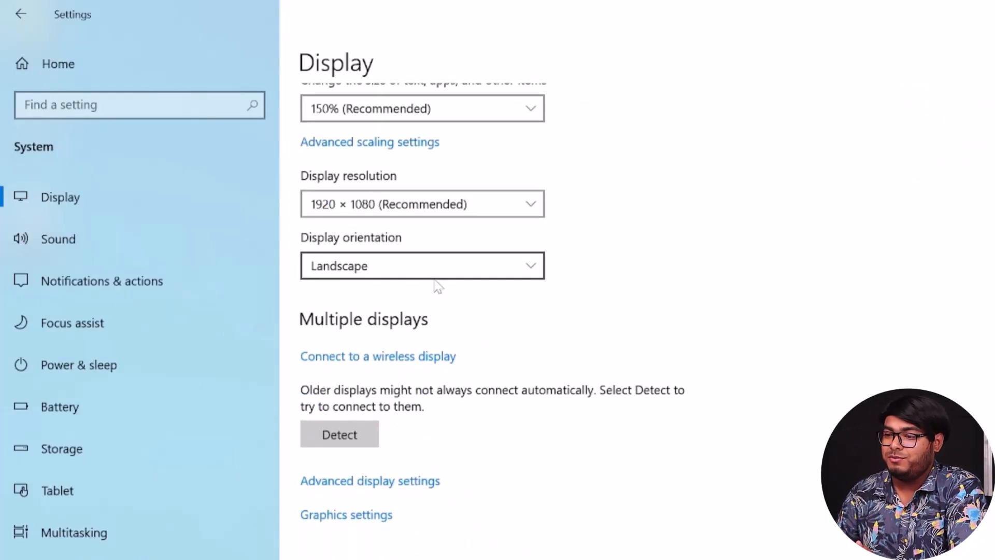
click(422, 204)
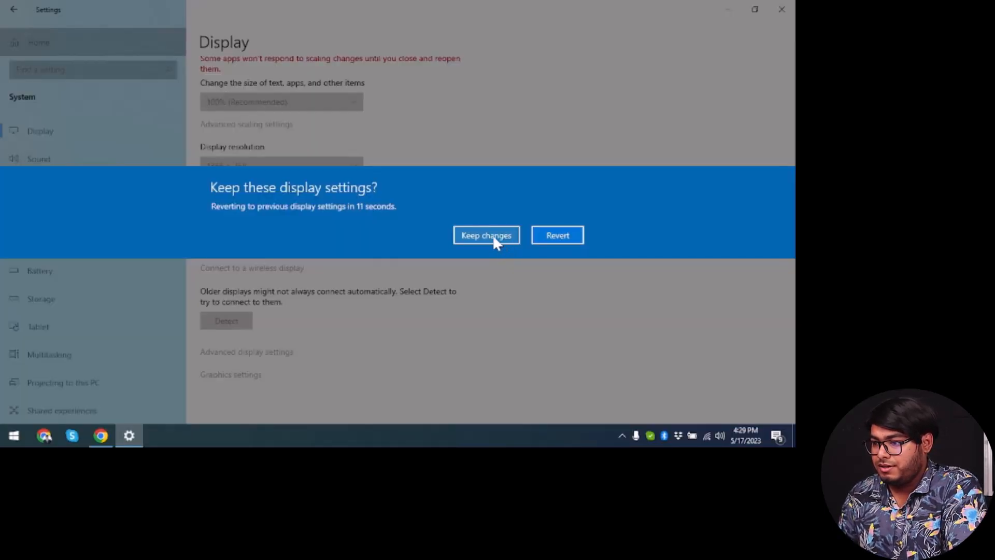
click(485, 235)
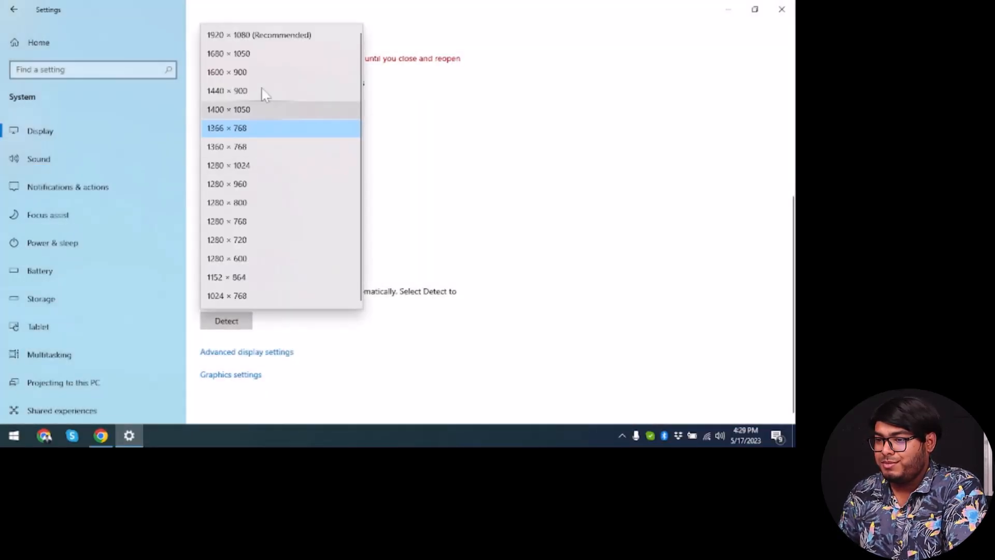
click(258, 36)
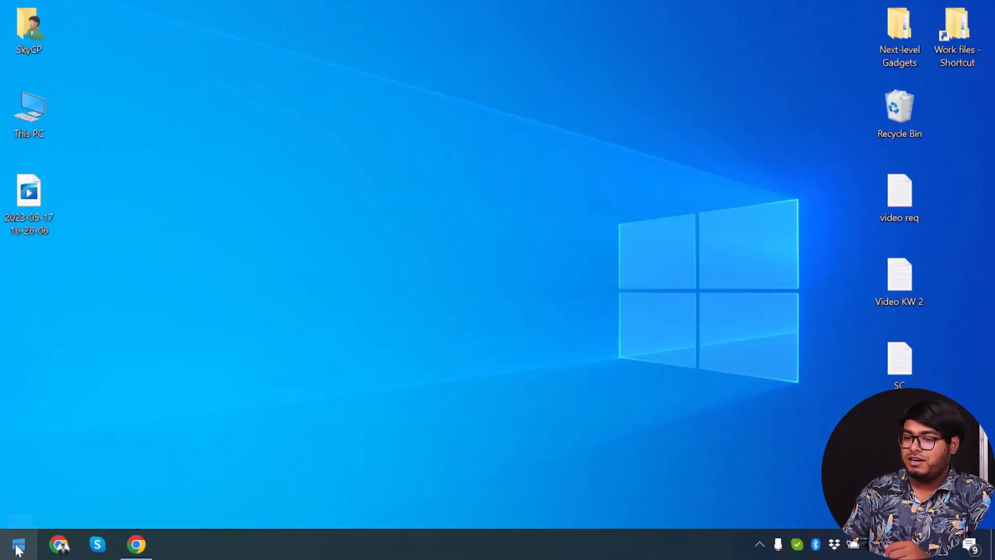
- Launch Device Manager from the Start button's Quick Link menu
right_click(17, 544)
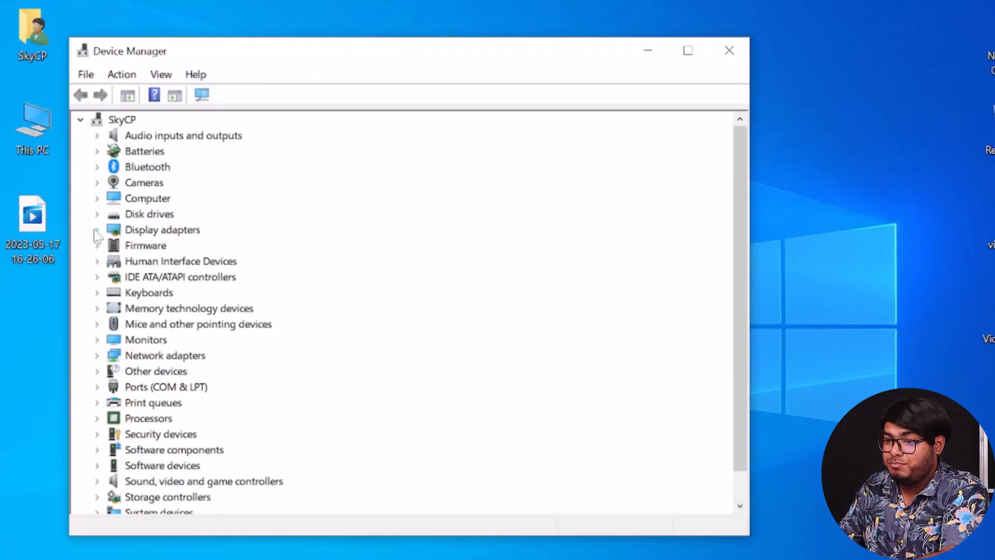
- Run an automatic driver update search for Intel(R) HD Graphics 520 under Display adapters
click(97, 230)
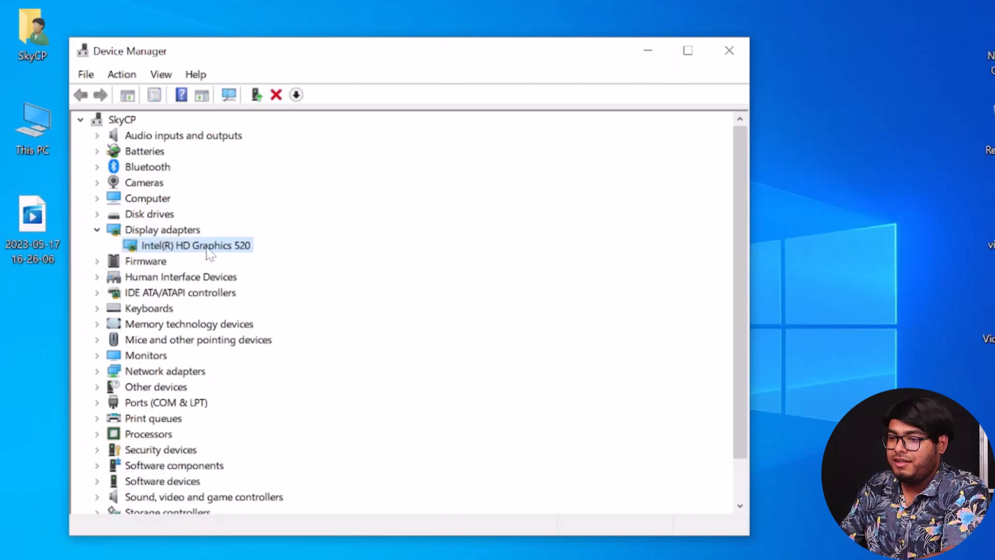
right_click(196, 245)
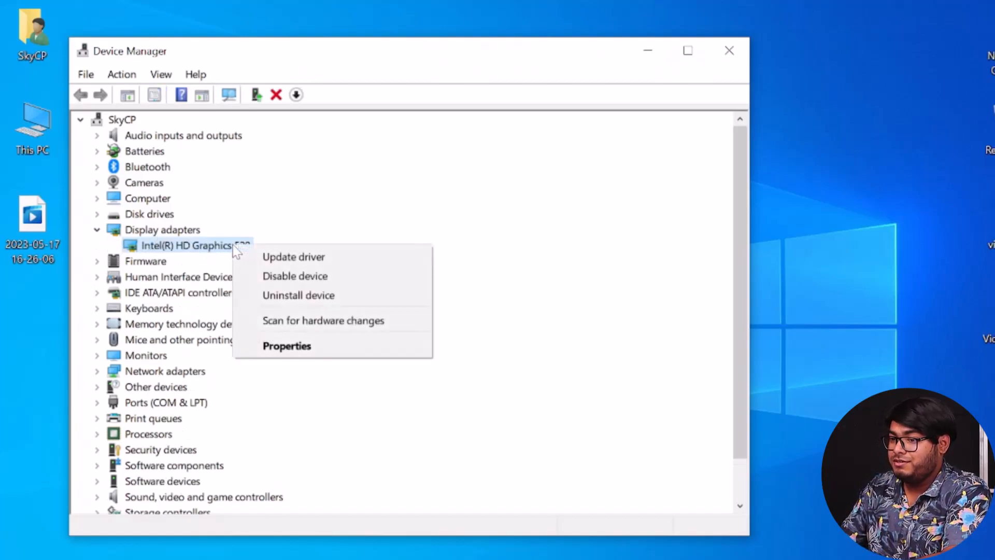
mouse_move(293, 257)
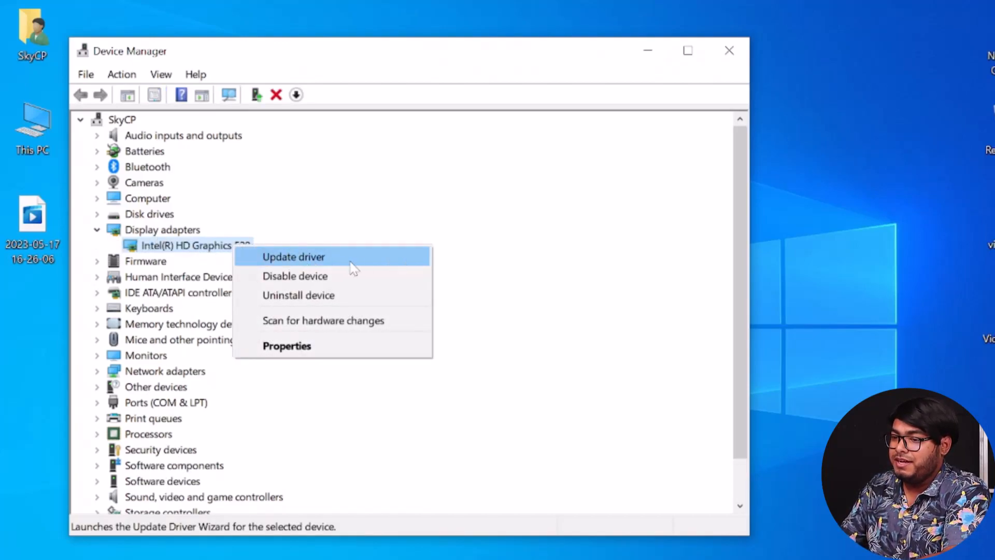
click(294, 257)
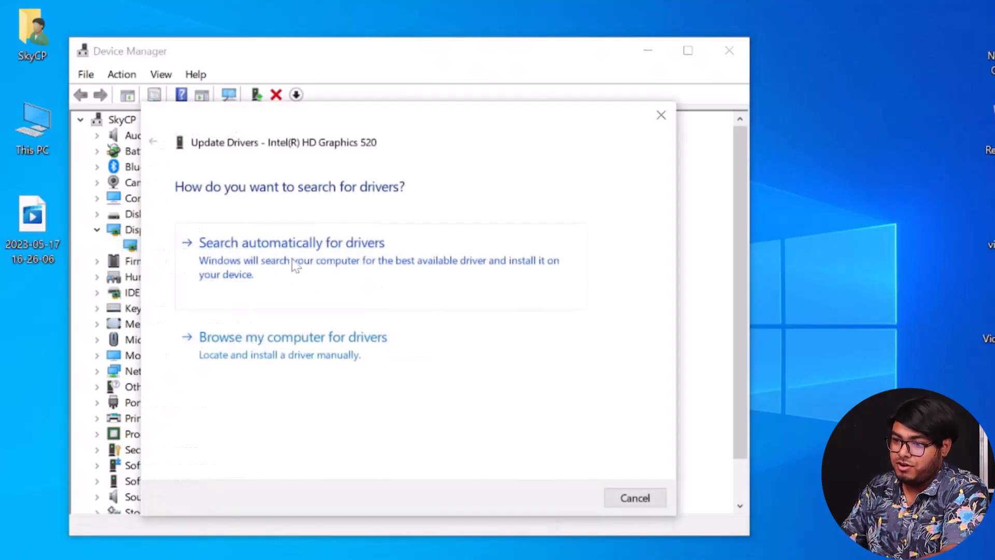
click(291, 242)
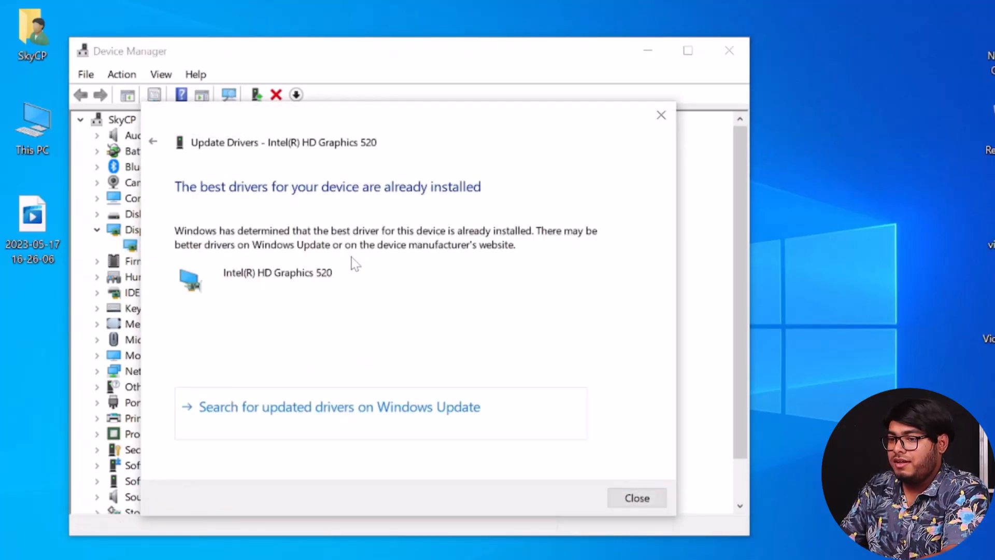